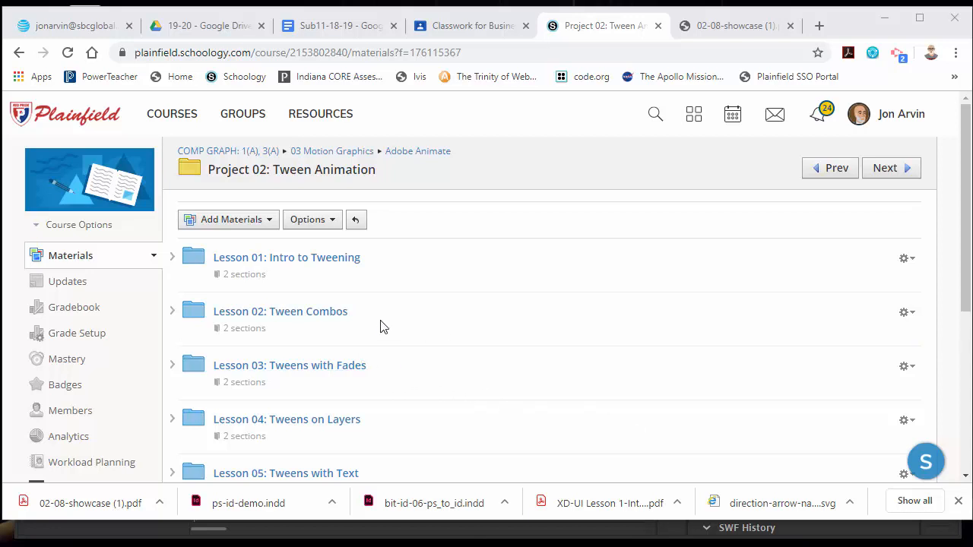
Locate and enter the 'Project: The Showcase Movie' folder in the Project 02 materials list
{"action": "scroll", "scroll_direction": "down", "scroll_amount": 3}
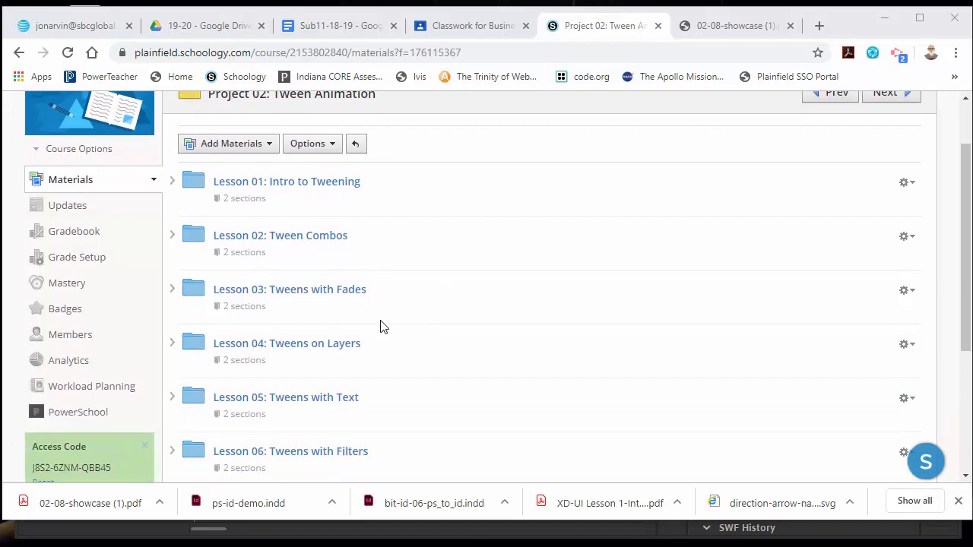
{"action": "scroll", "scroll_direction": "down", "scroll_amount": 3}
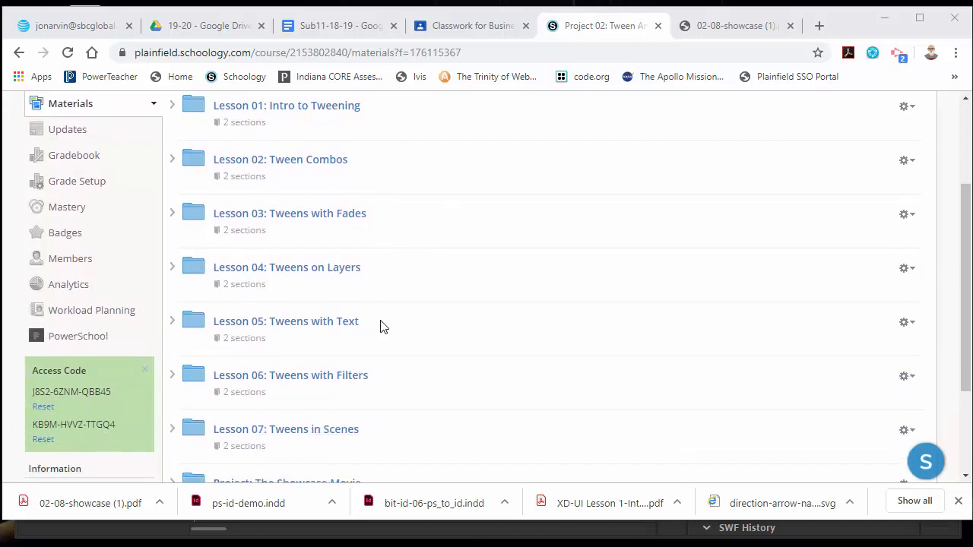
{"action": "scroll", "scroll_direction": "down", "scroll_amount": 3}
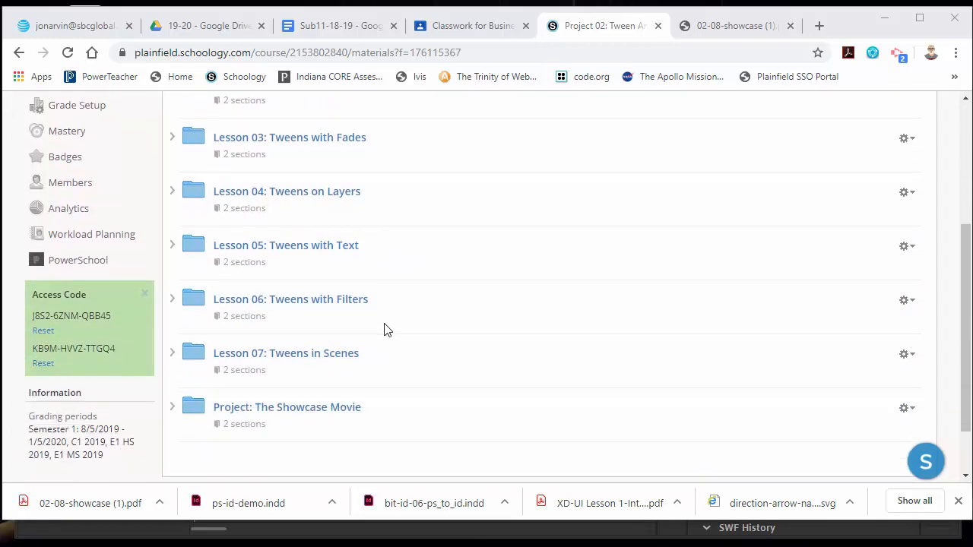
{"action": "mouse_move", "coordinate": [383, 380]}
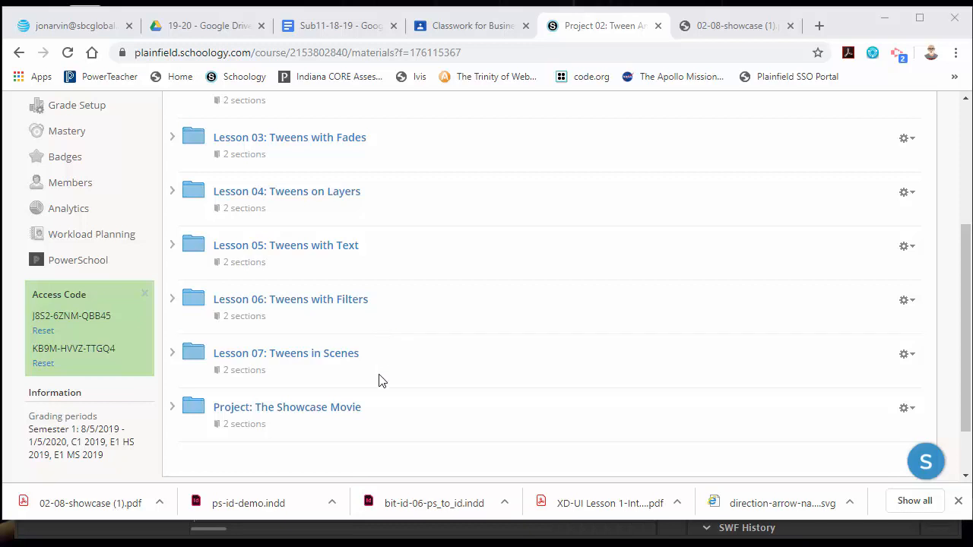
{"action": "mouse_move", "coordinate": [325, 422]}
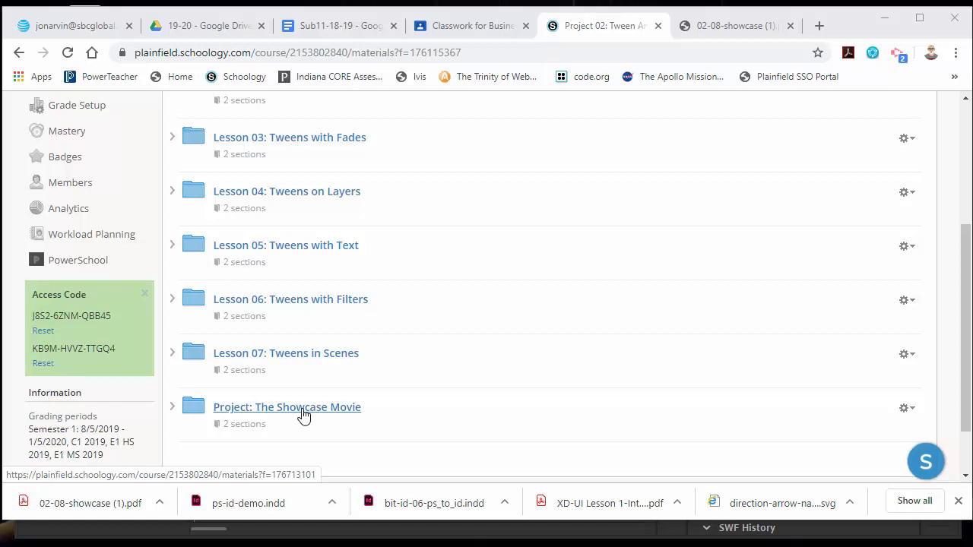
{"action": "left_click", "coordinate": [286, 407]}
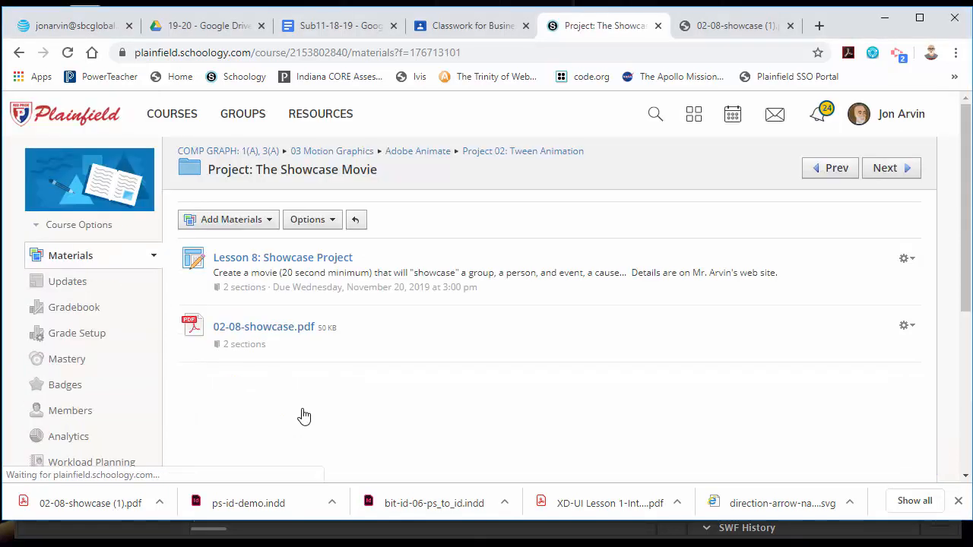
{"action": "left_click", "coordinate": [263, 326]}
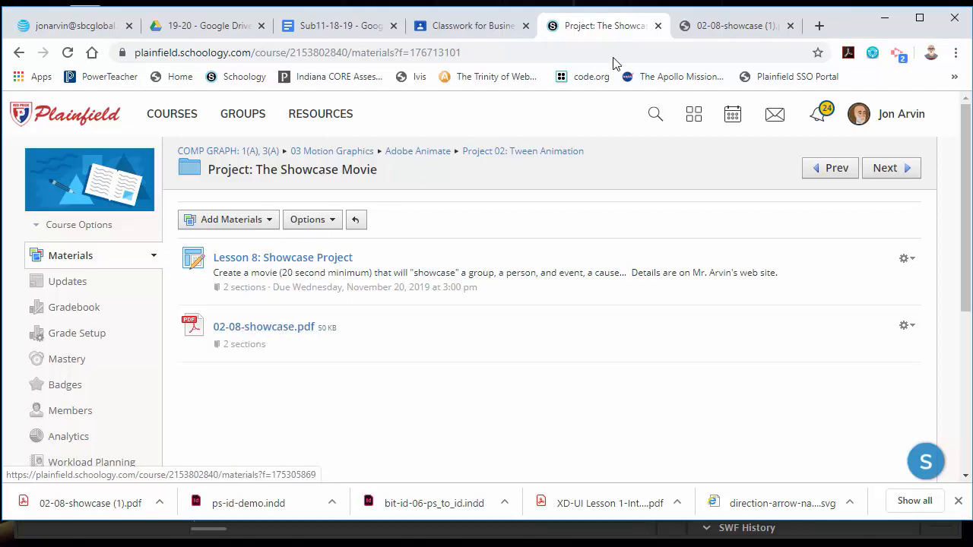
Show the 02-08-showcase PDF and select the word 'showcase' in The Main Idea paragraph
{"action": "left_click", "coordinate": [729, 24]}
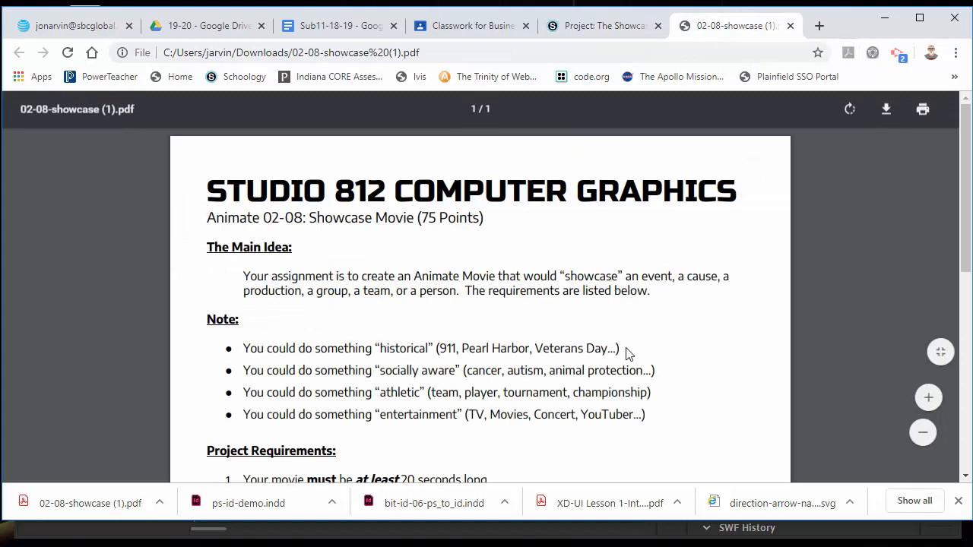
{"action": "mouse_move", "coordinate": [544, 377]}
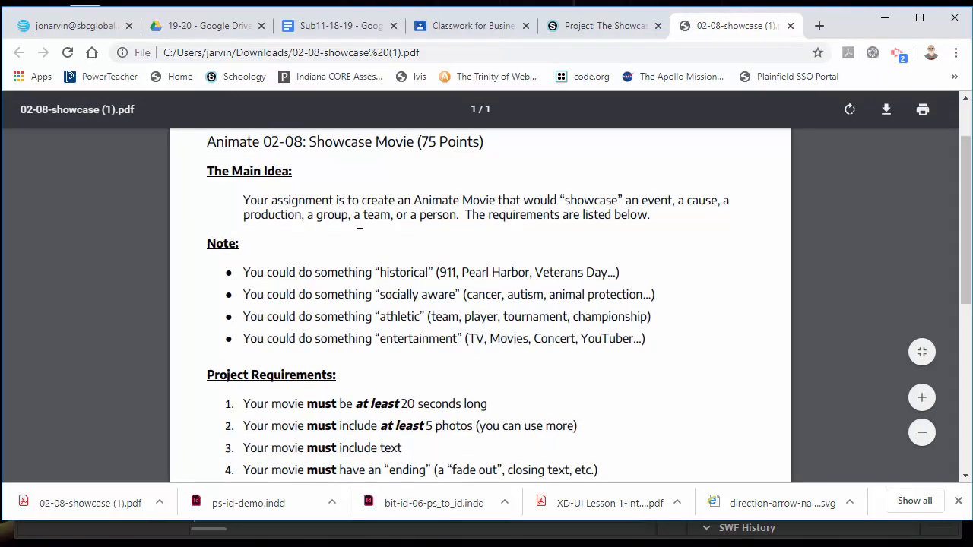
{"action": "left_click_drag", "start_coordinate": [387, 201], "coordinate": [508, 200]}
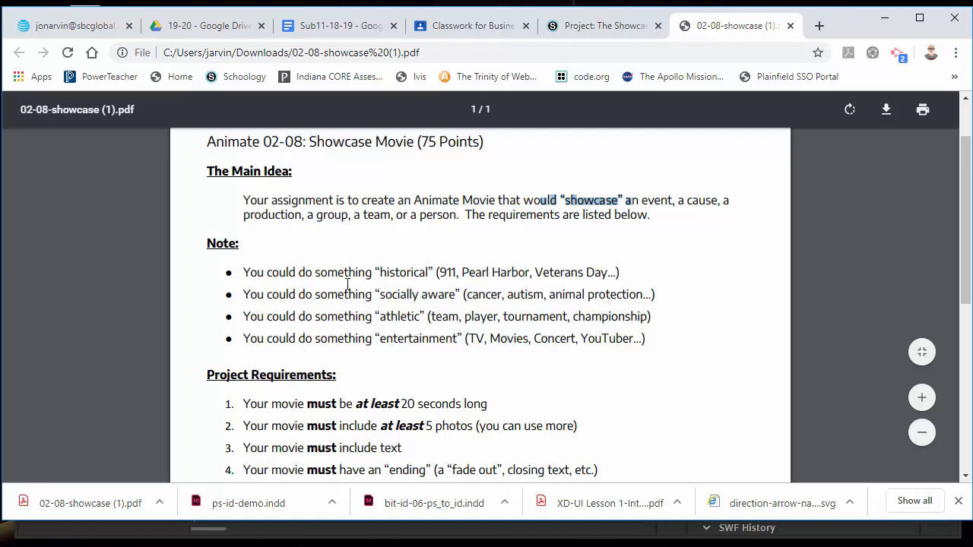
{"action": "mouse_move", "coordinate": [391, 245]}
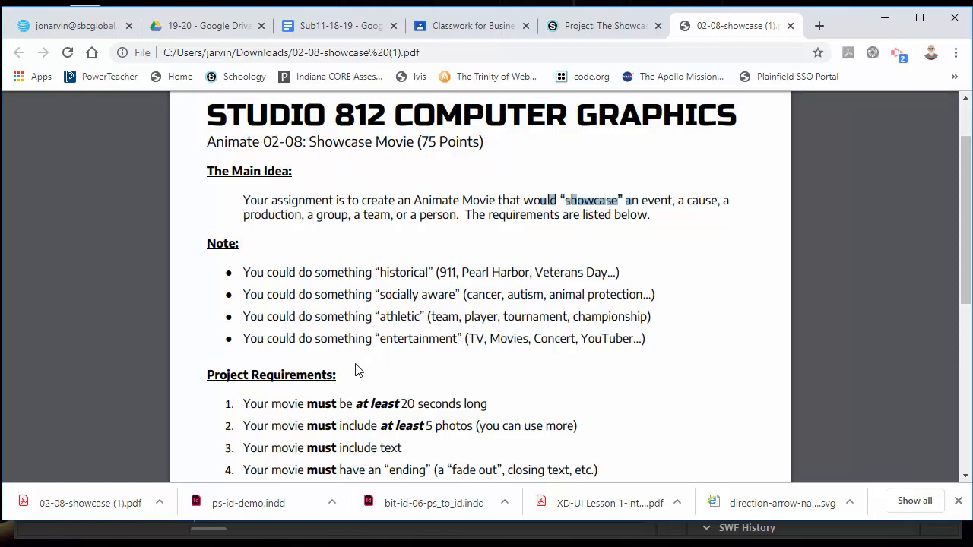
{"action": "mouse_move", "coordinate": [410, 380]}
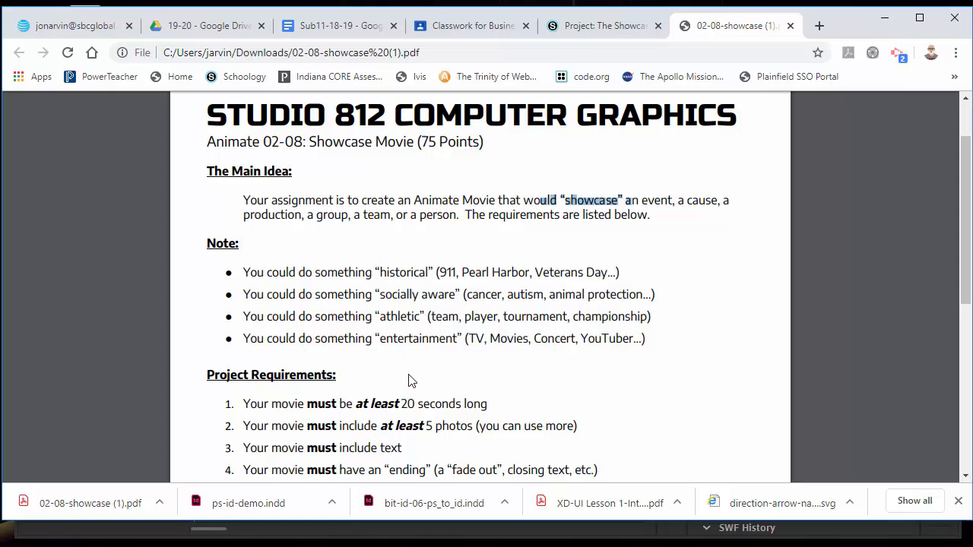
Select example words Veterans and TV in the handout's Note bullets while reviewing topics
{"action": "scroll", "scroll_direction": "down", "scroll_amount": 3}
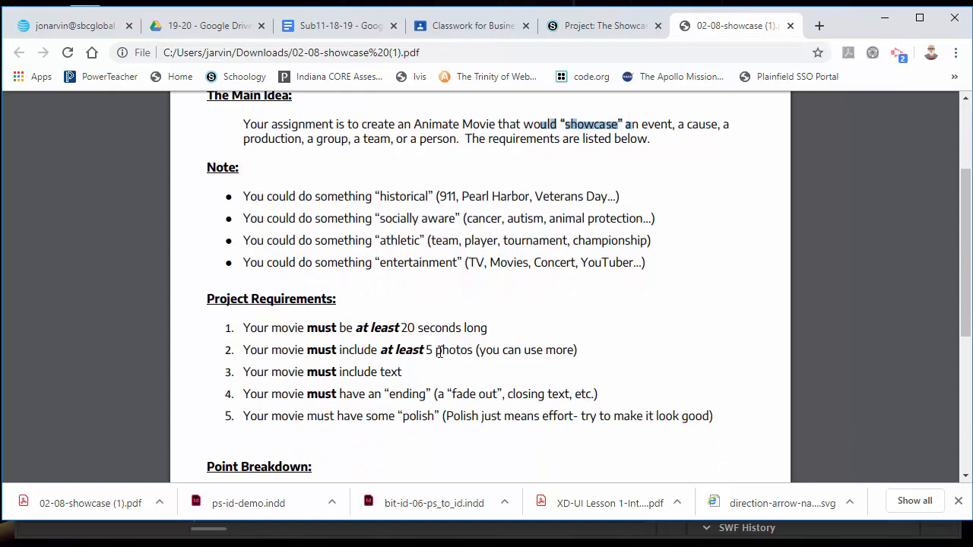
{"action": "double_click", "coordinate": [403, 196]}
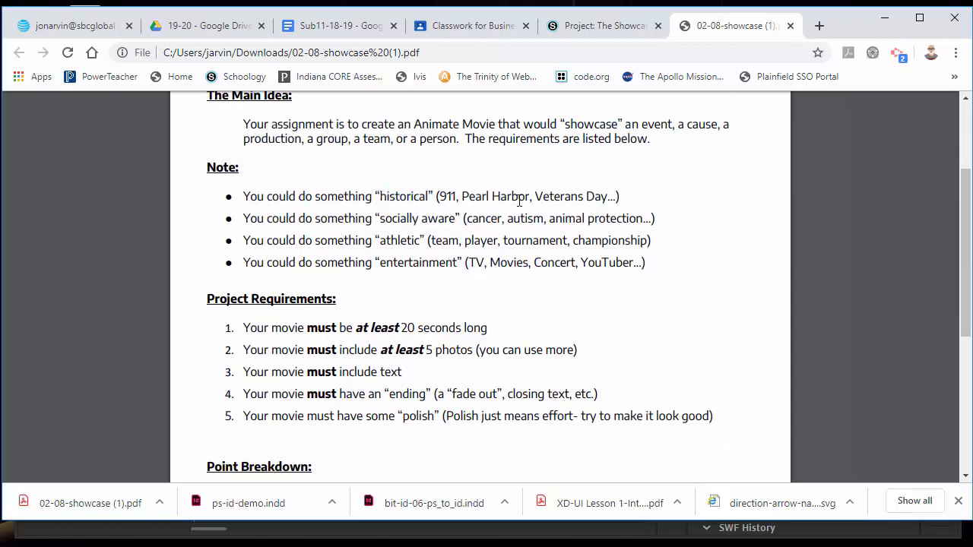
{"action": "double_click", "coordinate": [559, 196]}
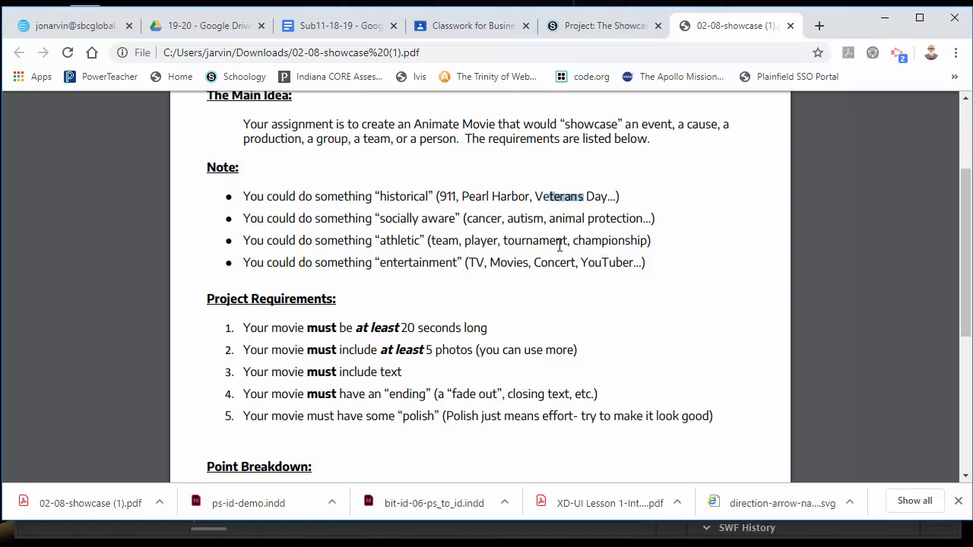
{"action": "mouse_move", "coordinate": [524, 242]}
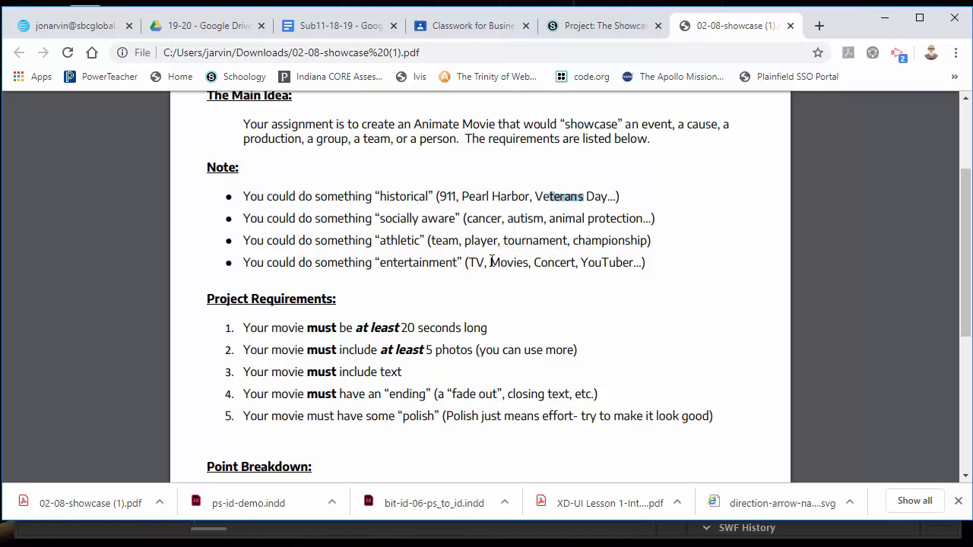
{"action": "mouse_move", "coordinate": [392, 216]}
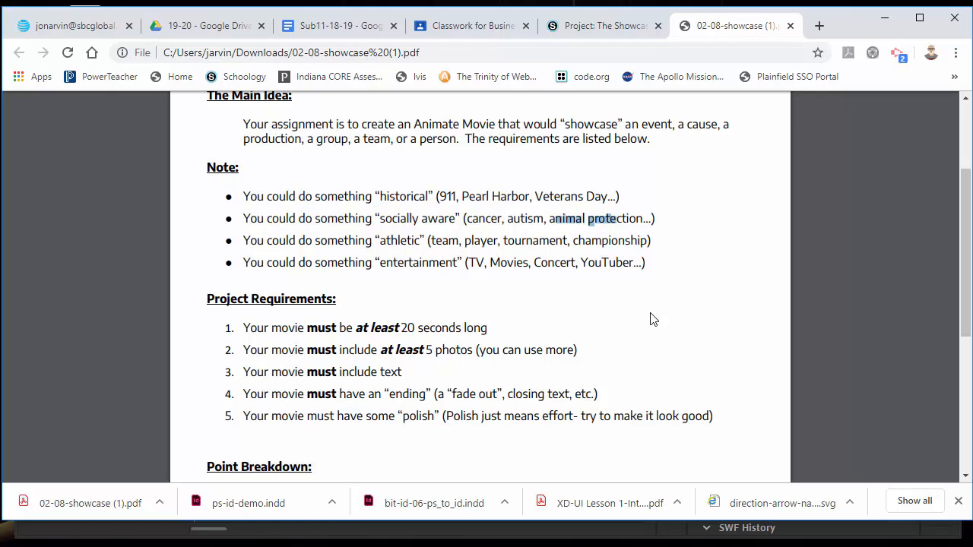
{"action": "mouse_move", "coordinate": [635, 318]}
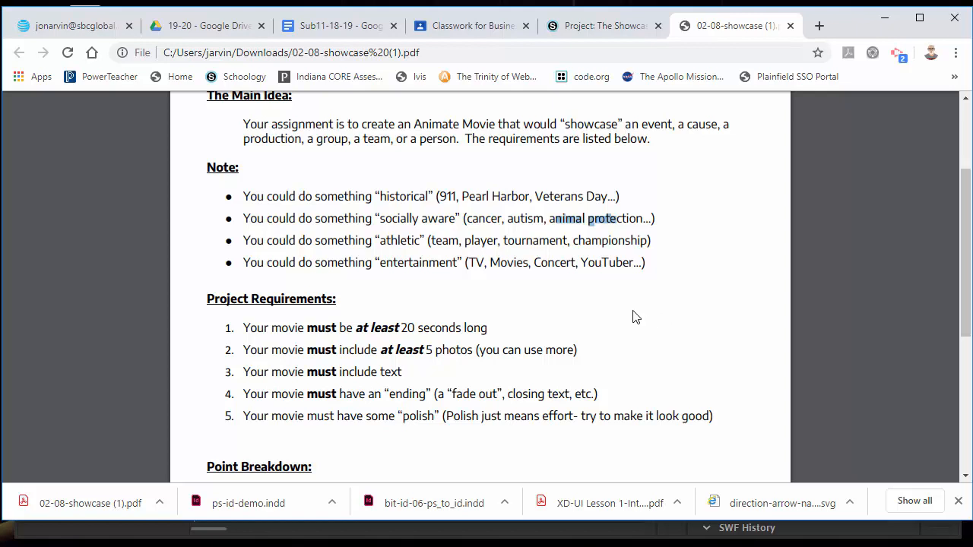
{"action": "mouse_move", "coordinate": [471, 310]}
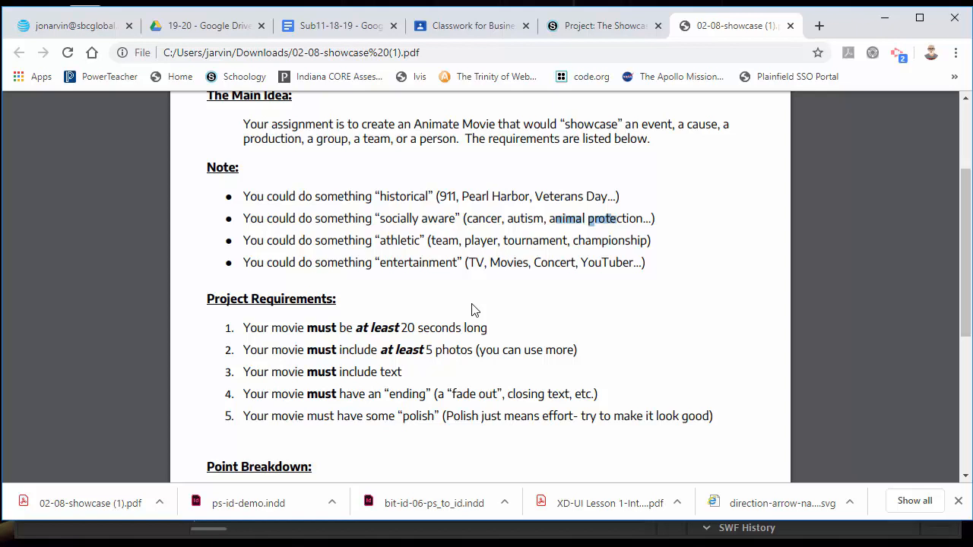
{"action": "mouse_move", "coordinate": [404, 318]}
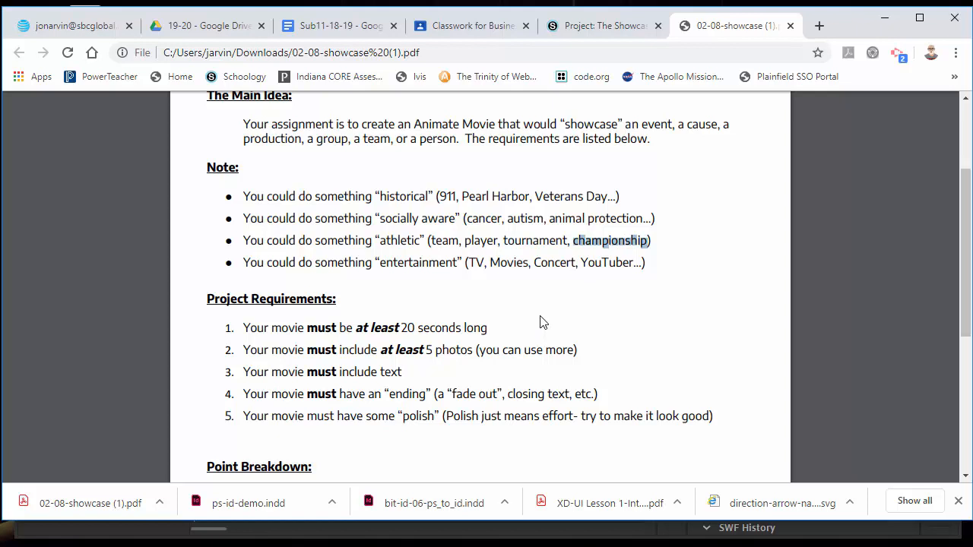
{"action": "double_click", "coordinate": [418, 262]}
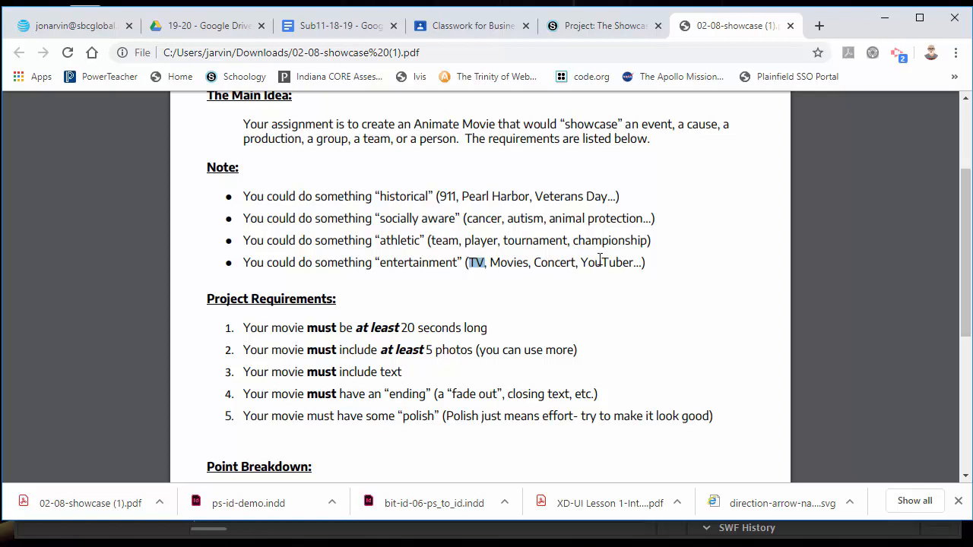
{"action": "mouse_move", "coordinate": [589, 304]}
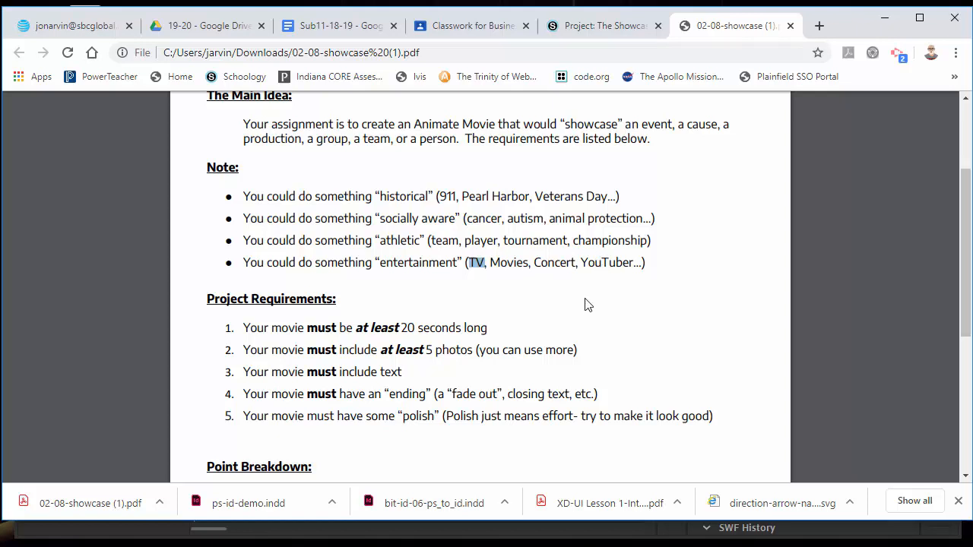
{"action": "mouse_move", "coordinate": [569, 314]}
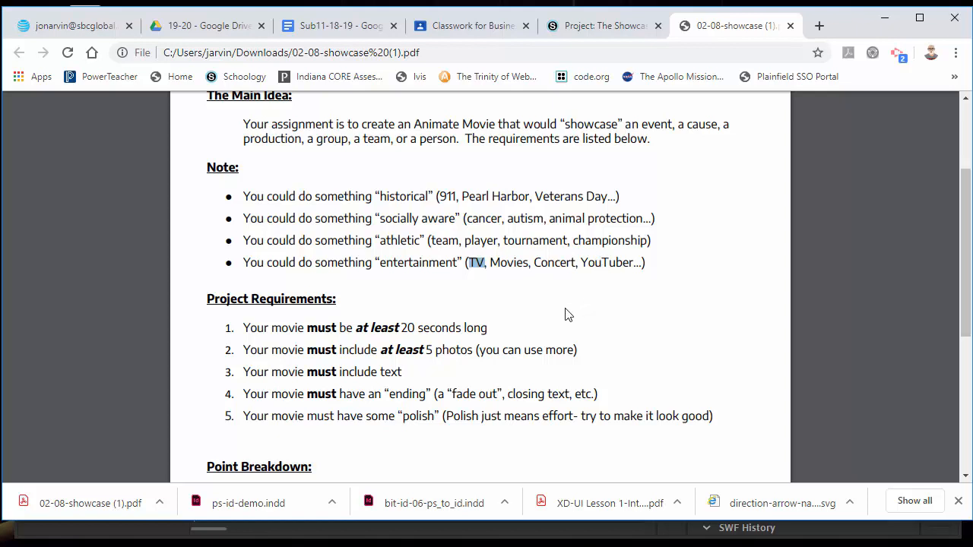
{"action": "mouse_move", "coordinate": [587, 329]}
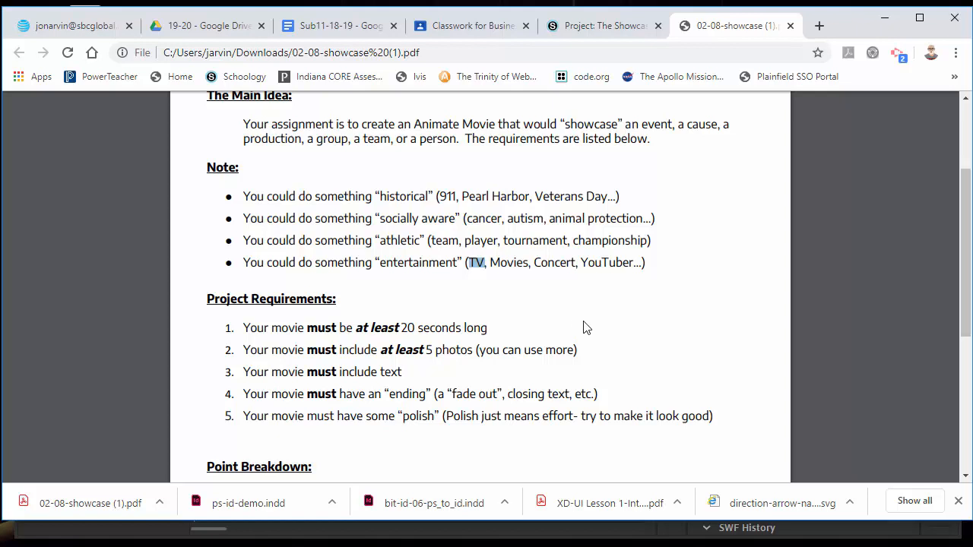
{"action": "mouse_move", "coordinate": [377, 272]}
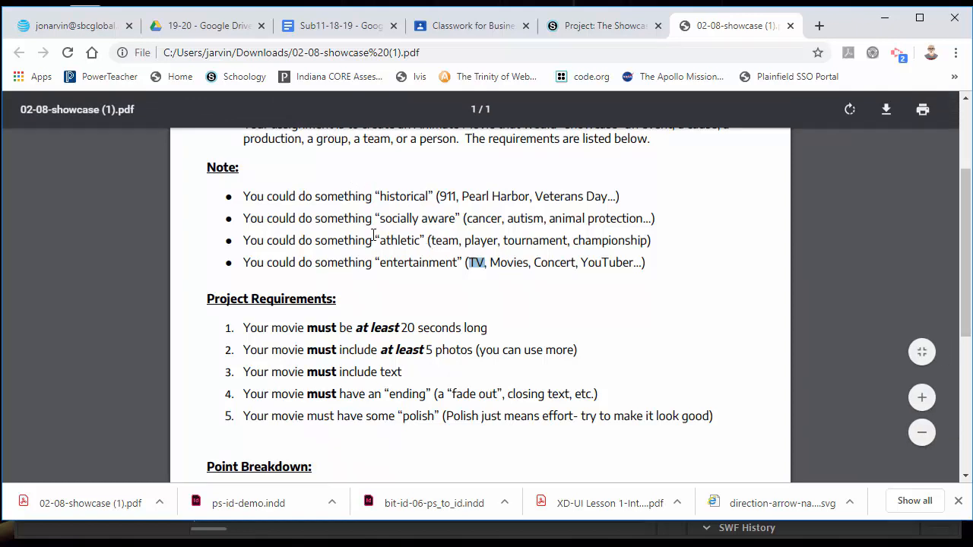
{"action": "mouse_move", "coordinate": [393, 207]}
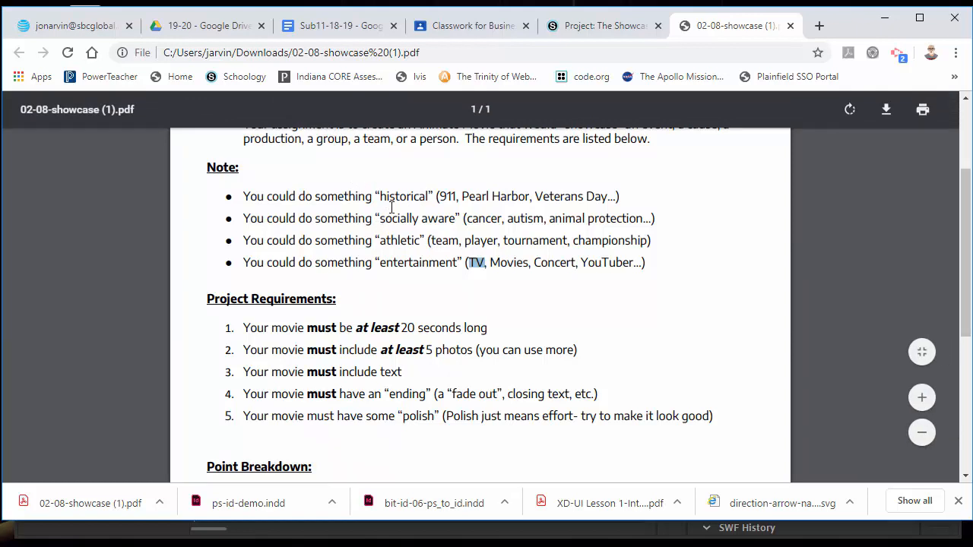
Highlight the ending and polish requirements, then reveal the Point Breakdown and Saving and Submitting sections
{"action": "scroll", "scroll_direction": "down", "scroll_amount": 3}
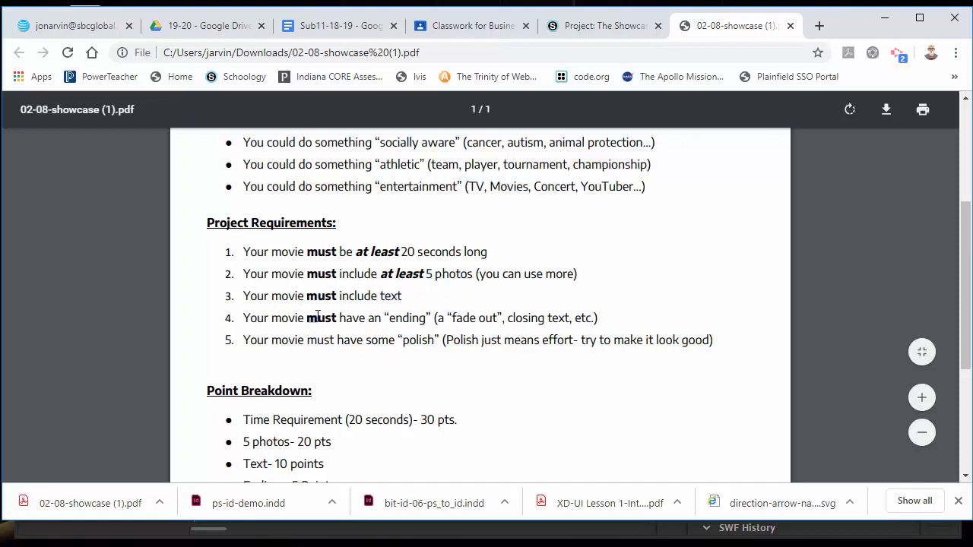
{"action": "left_click_drag", "start_coordinate": [306, 317], "coordinate": [432, 318]}
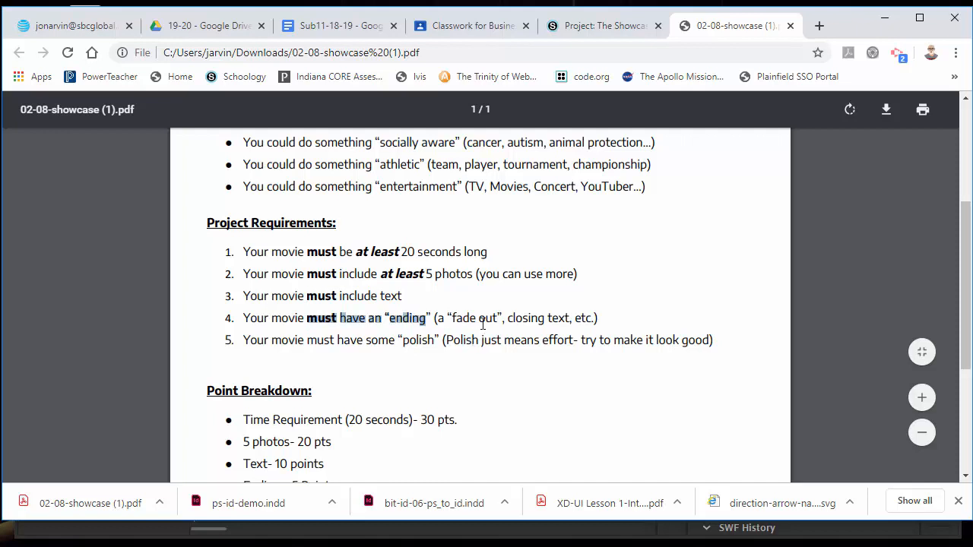
{"action": "mouse_move", "coordinate": [481, 318]}
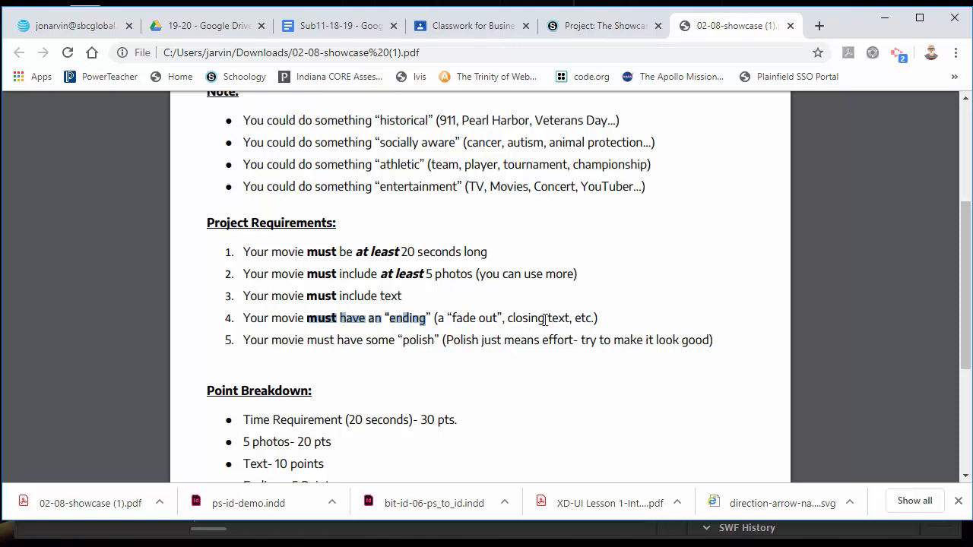
{"action": "mouse_move", "coordinate": [579, 289]}
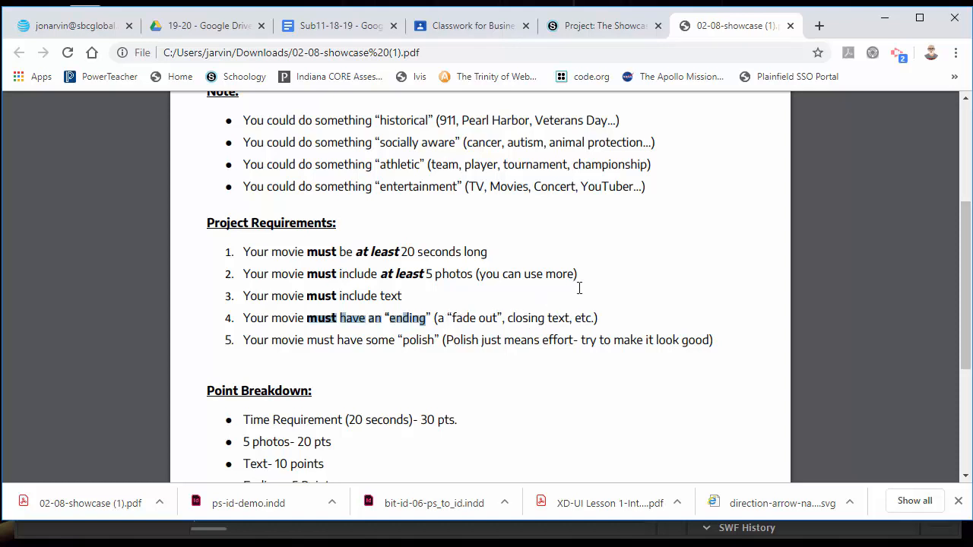
{"action": "mouse_move", "coordinate": [555, 369]}
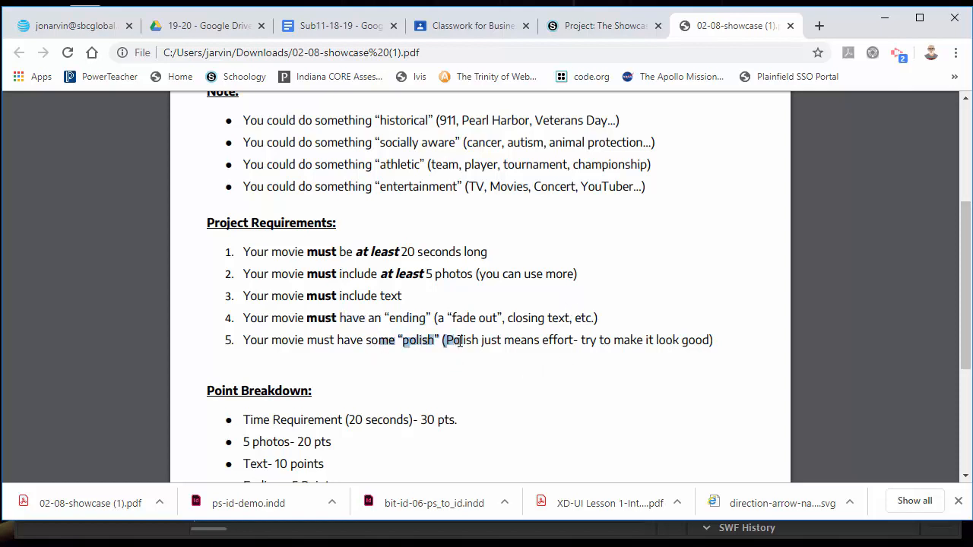
{"action": "left_click_drag", "start_coordinate": [456, 340], "coordinate": [578, 340]}
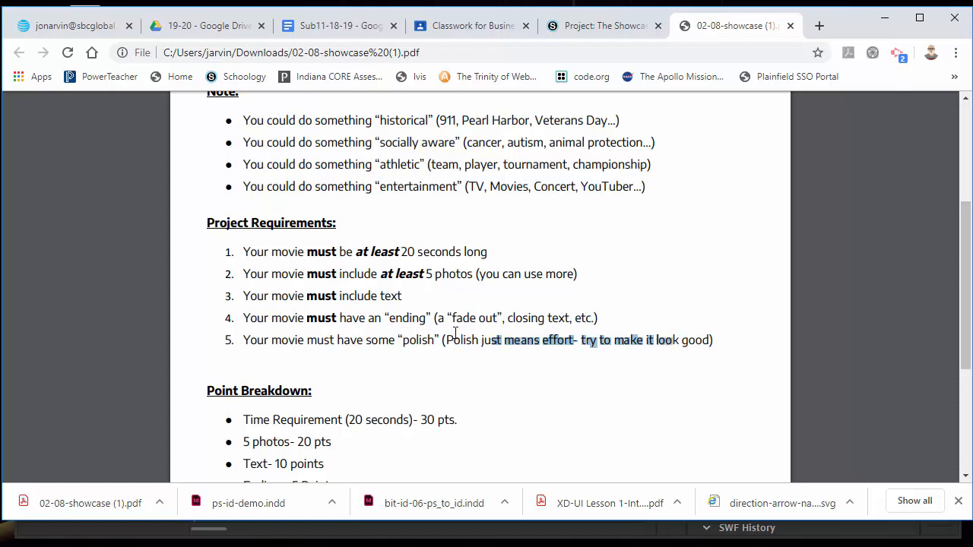
{"action": "scroll", "scroll_direction": "down", "scroll_amount": 3}
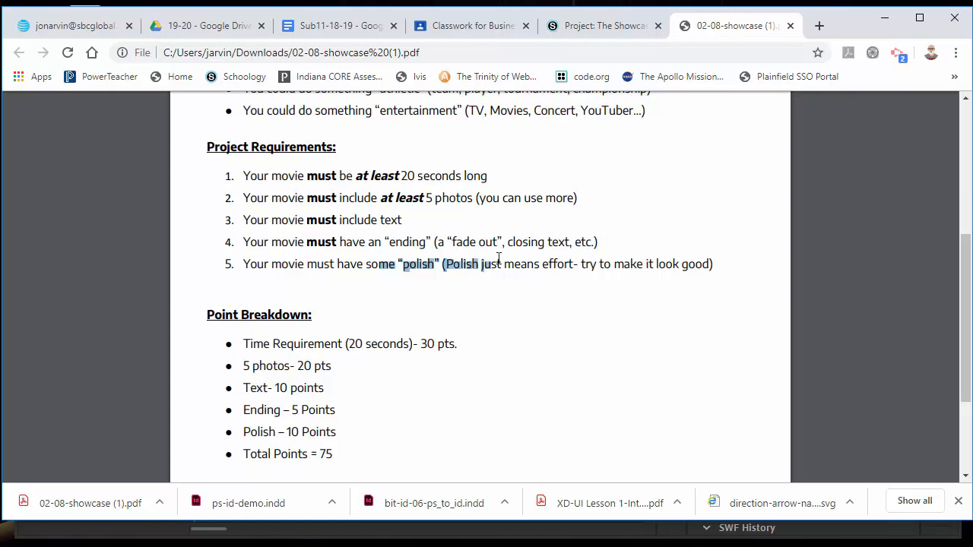
{"action": "scroll", "scroll_direction": "down", "scroll_amount": 3}
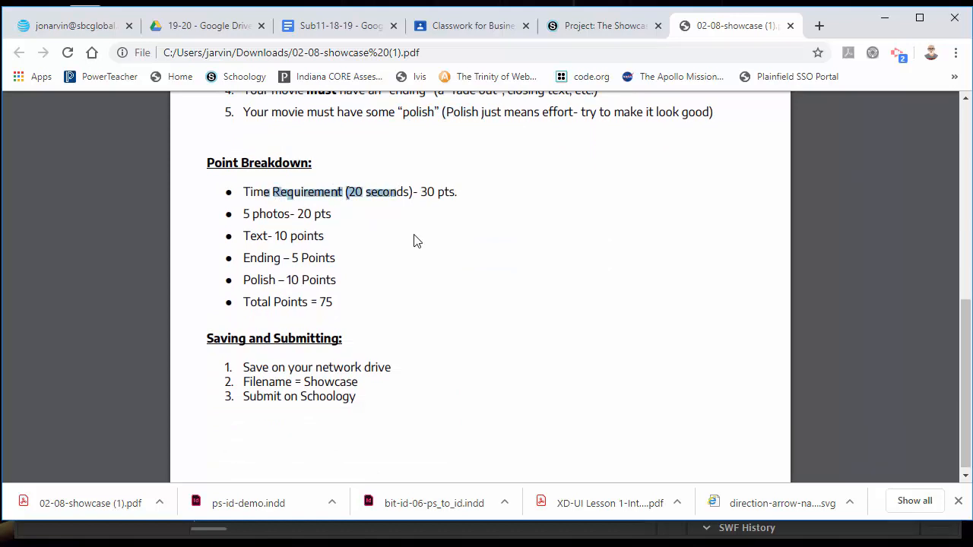
{"action": "mouse_move", "coordinate": [352, 246]}
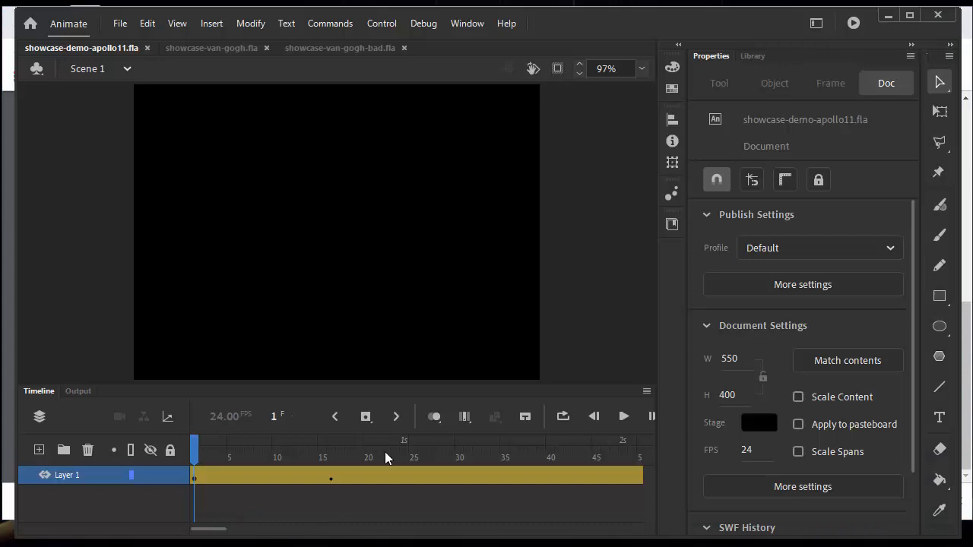
{"action": "mouse_move", "coordinate": [359, 464]}
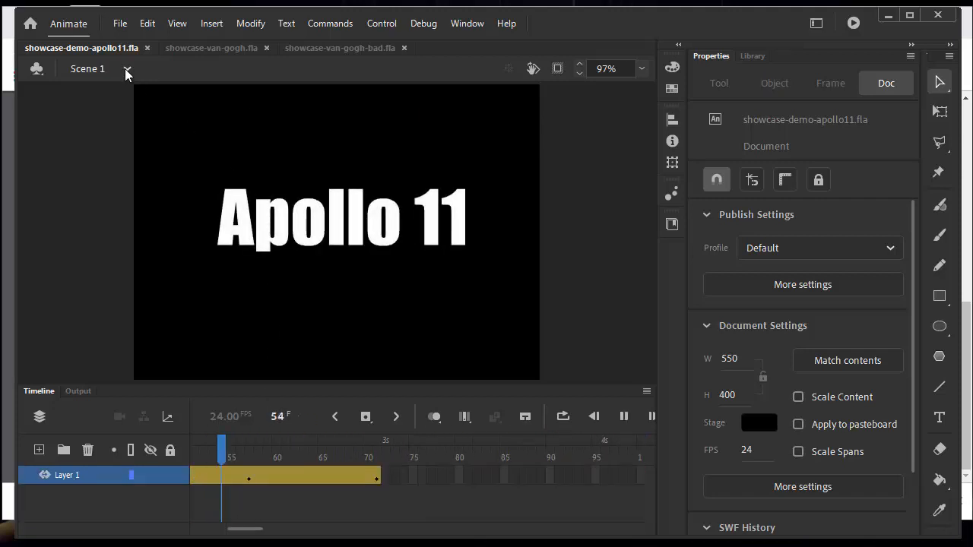
Advance through the Apollo 11 movie's middle scenes via the Edit Scenes list
{"action": "left_click", "coordinate": [127, 68]}
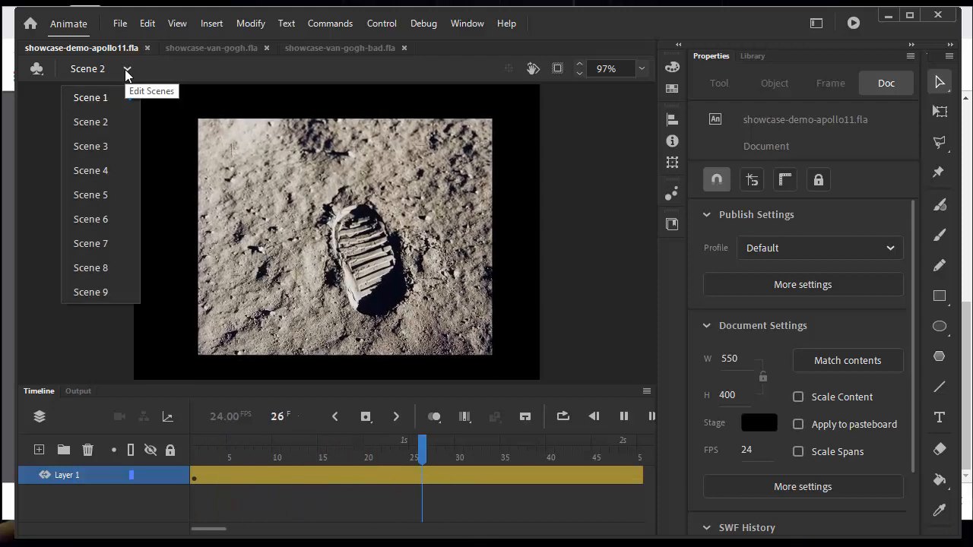
{"action": "left_click", "coordinate": [90, 146]}
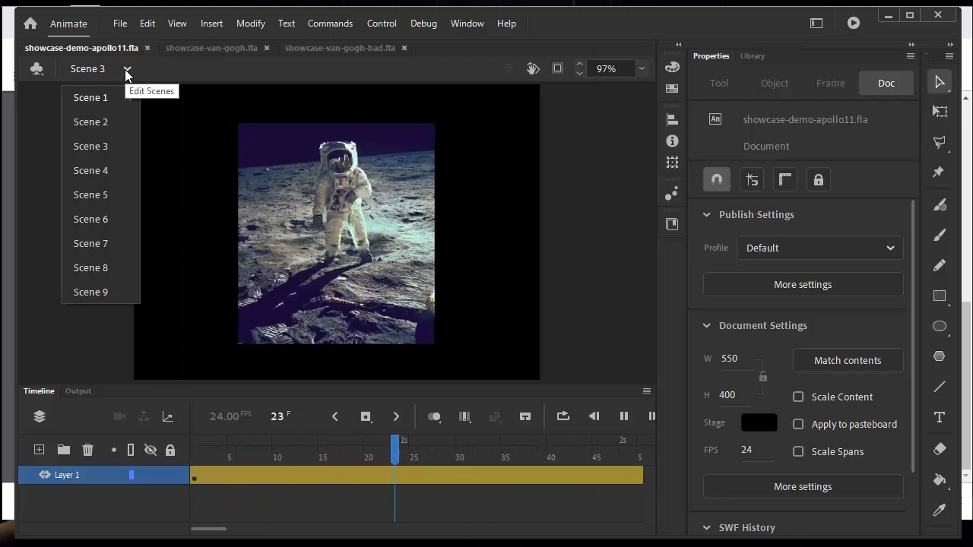
{"action": "left_click", "coordinate": [92, 97]}
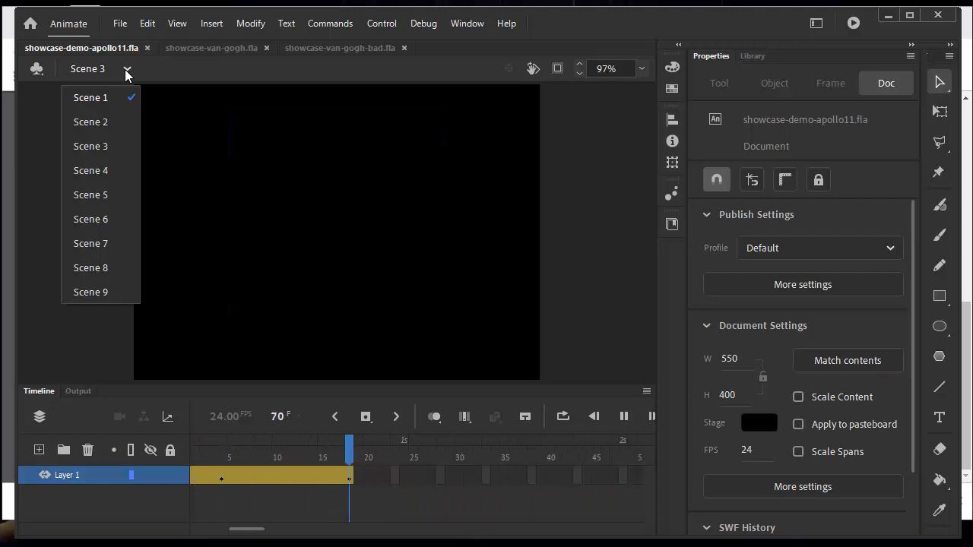
{"action": "left_click", "coordinate": [89, 170]}
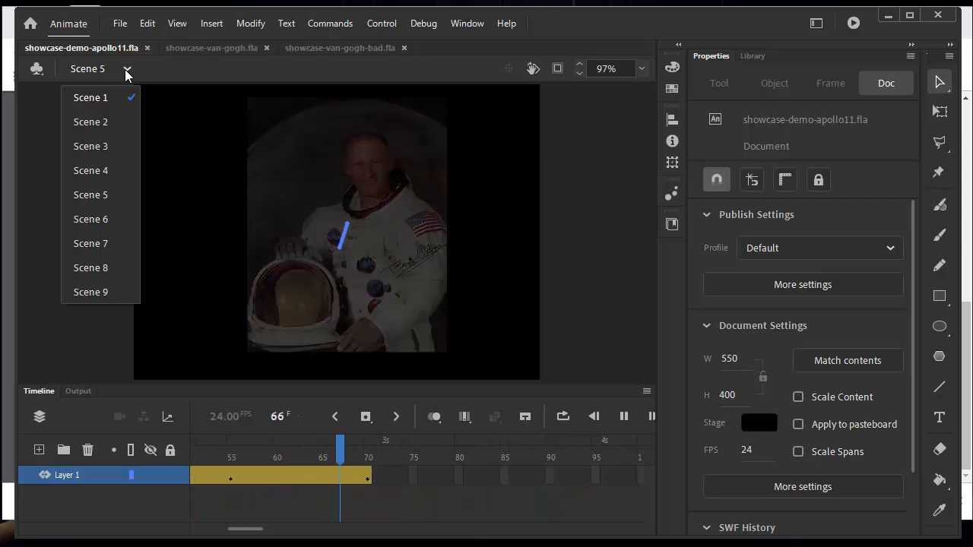
Continue through the later scenes past 'We came in peace' to Scene 9's astronaut photo
{"action": "left_click", "coordinate": [90, 219]}
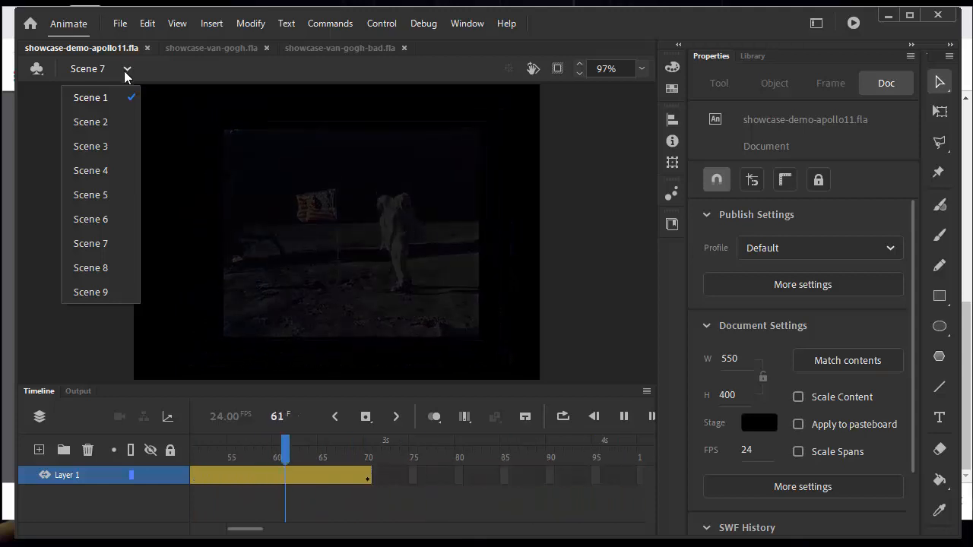
{"action": "left_click", "coordinate": [90, 268]}
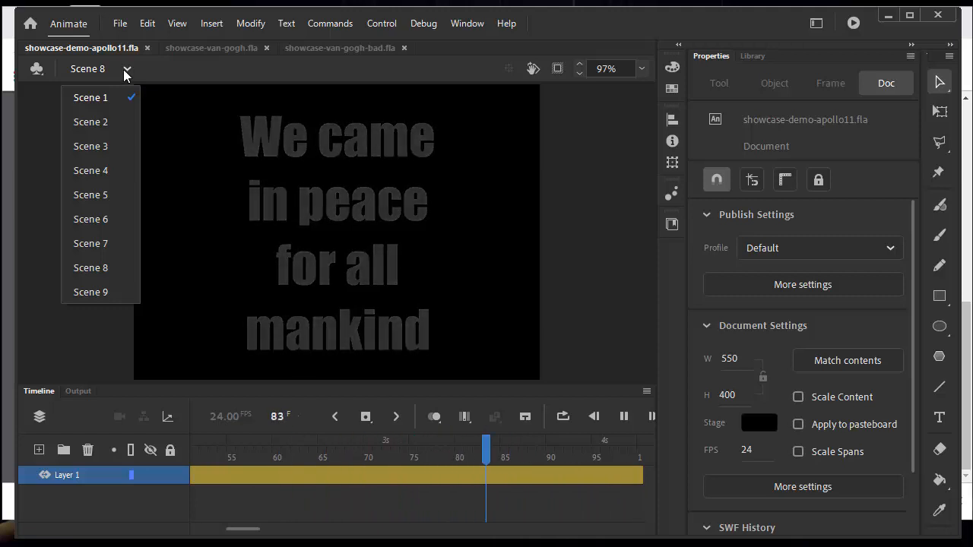
{"action": "left_click", "coordinate": [90, 292]}
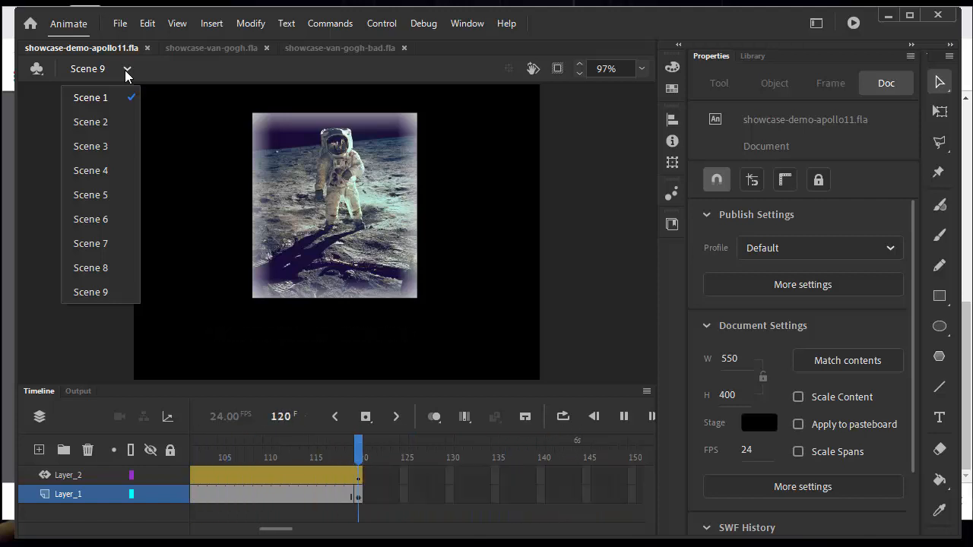
{"action": "left_click", "coordinate": [334, 205]}
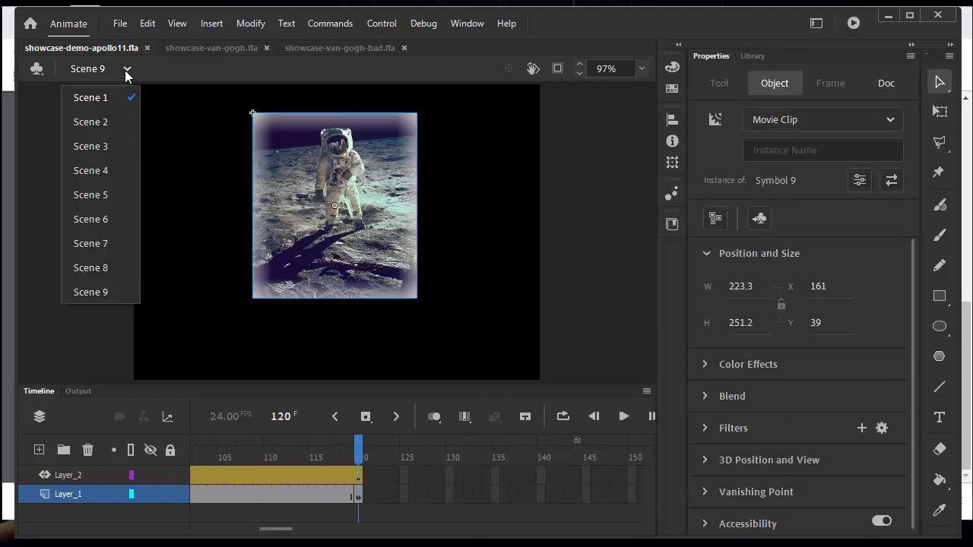
{"action": "mouse_move", "coordinate": [91, 267]}
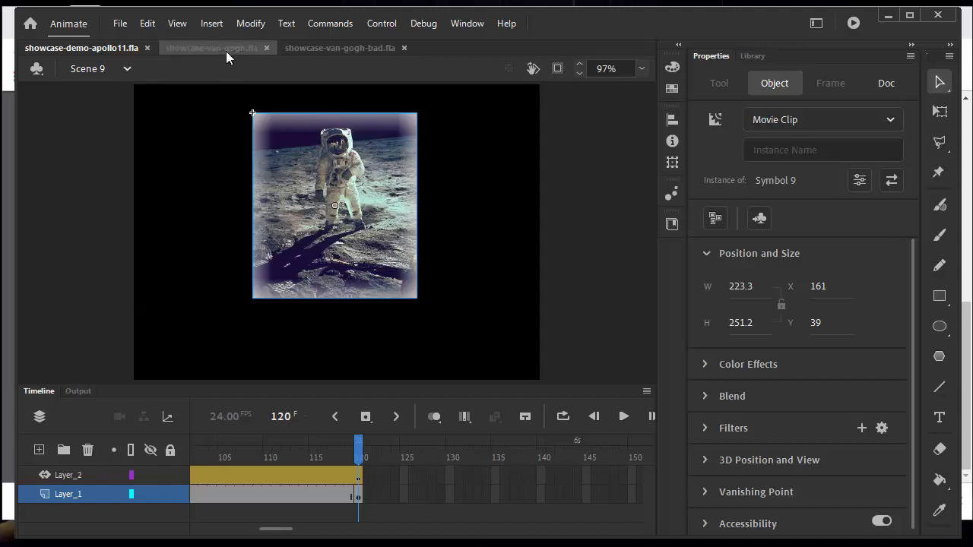
Play showcase-van-gogh.fla from its title through the Night Cafe scene to Scene 7
{"action": "left_click", "coordinate": [211, 48]}
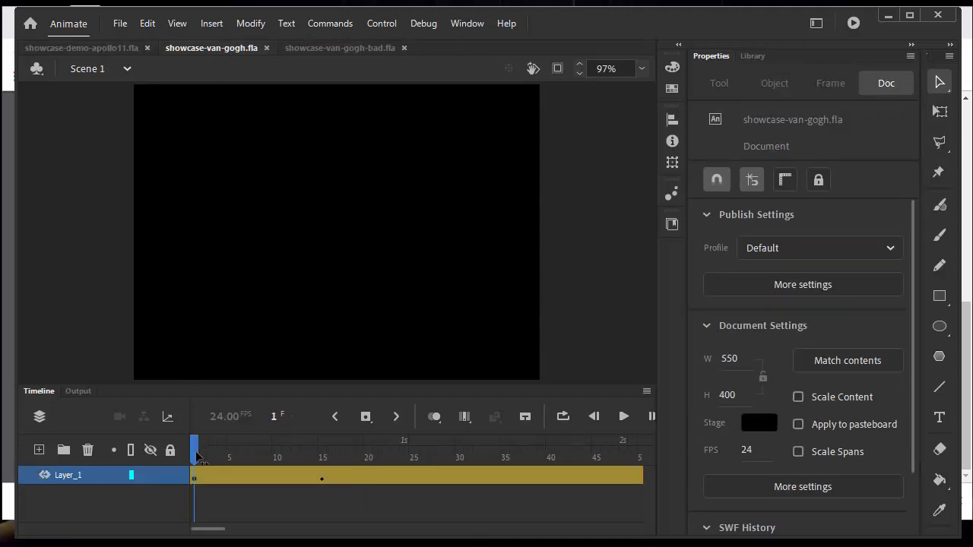
{"action": "left_click", "coordinate": [624, 417]}
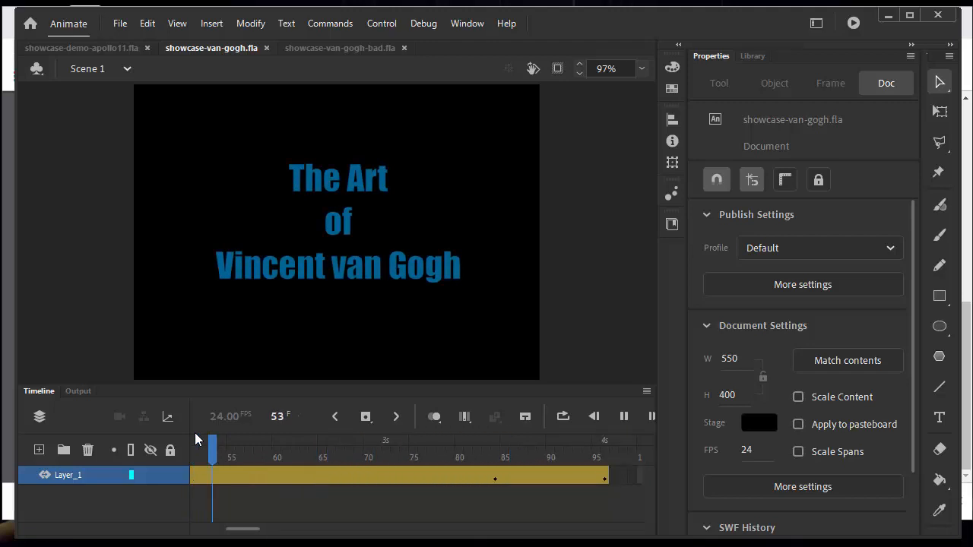
{"action": "left_click", "coordinate": [99, 69]}
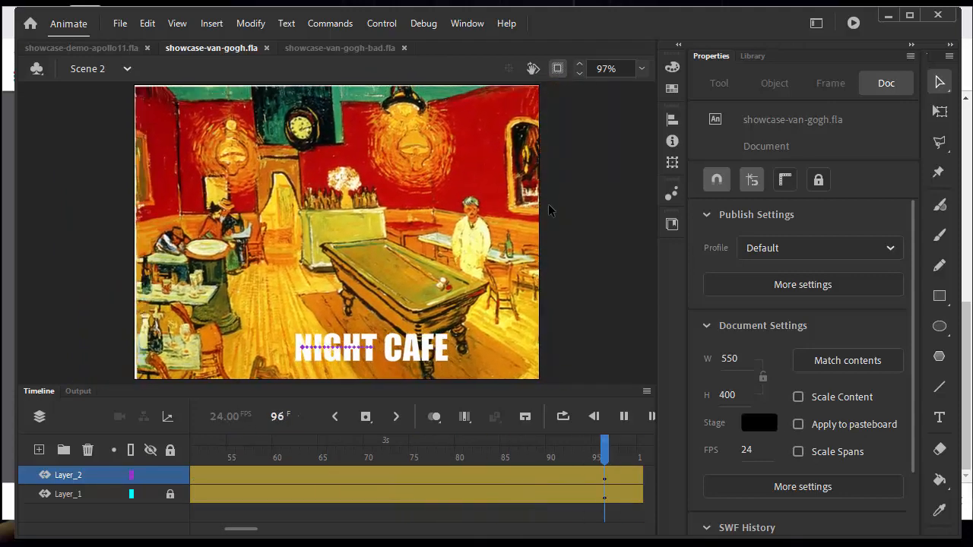
{"action": "left_click", "coordinate": [99, 69]}
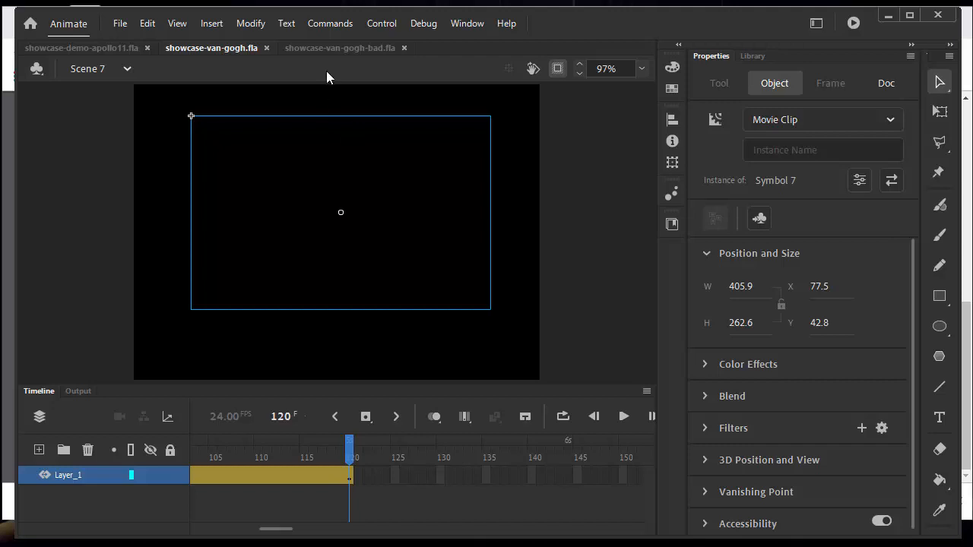
{"action": "mouse_move", "coordinate": [339, 47]}
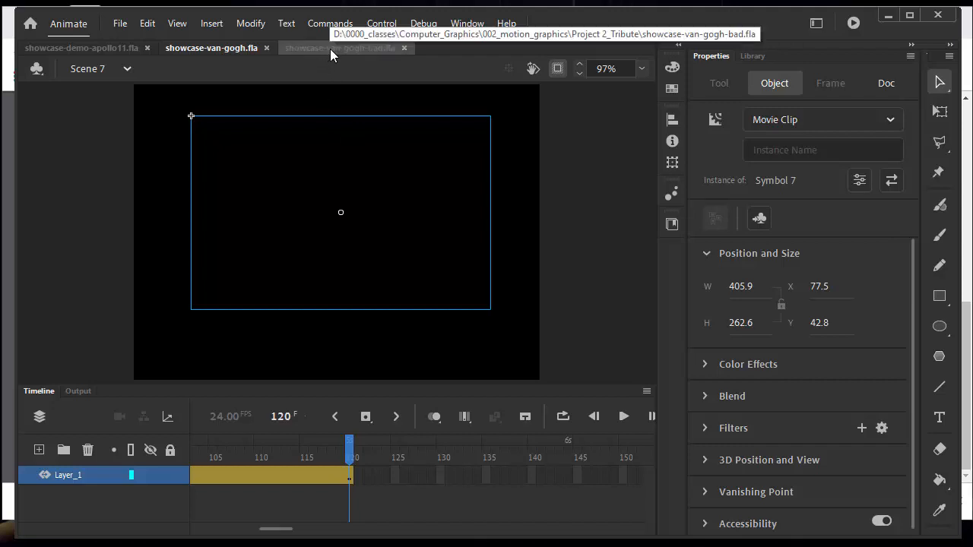
Play showcase-van-gogh-bad.fla through its scenes to the tree-roots painting in Scene 3
{"action": "left_click", "coordinate": [339, 47]}
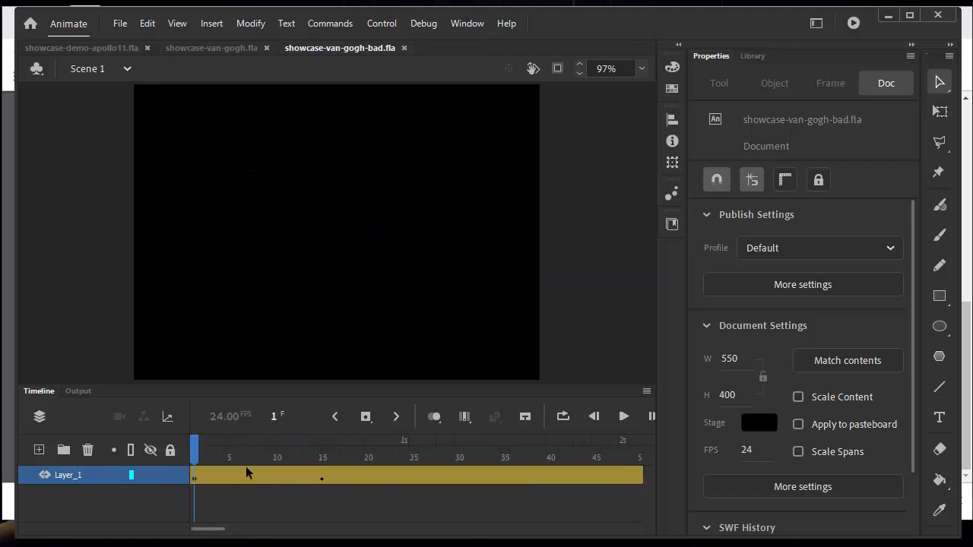
{"action": "mouse_move", "coordinate": [513, 234]}
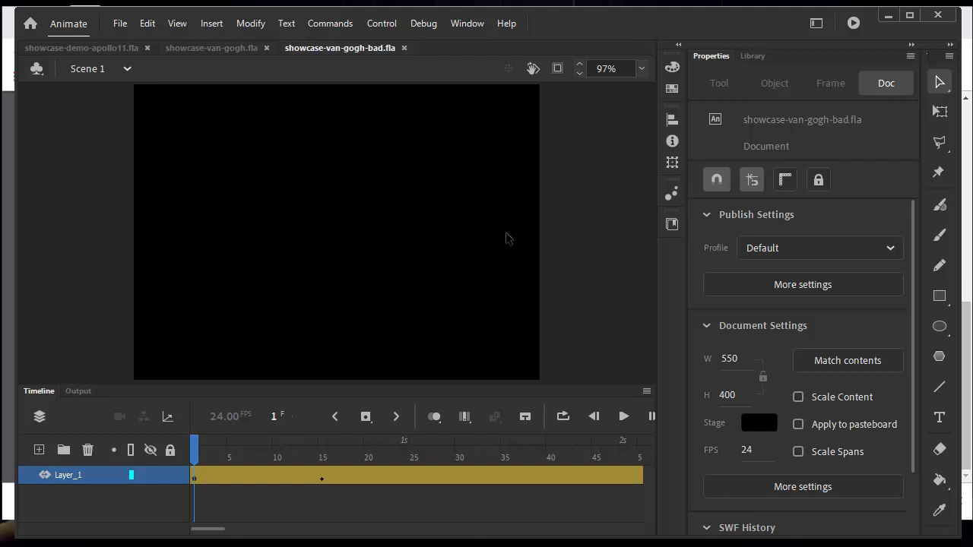
{"action": "mouse_move", "coordinate": [496, 244]}
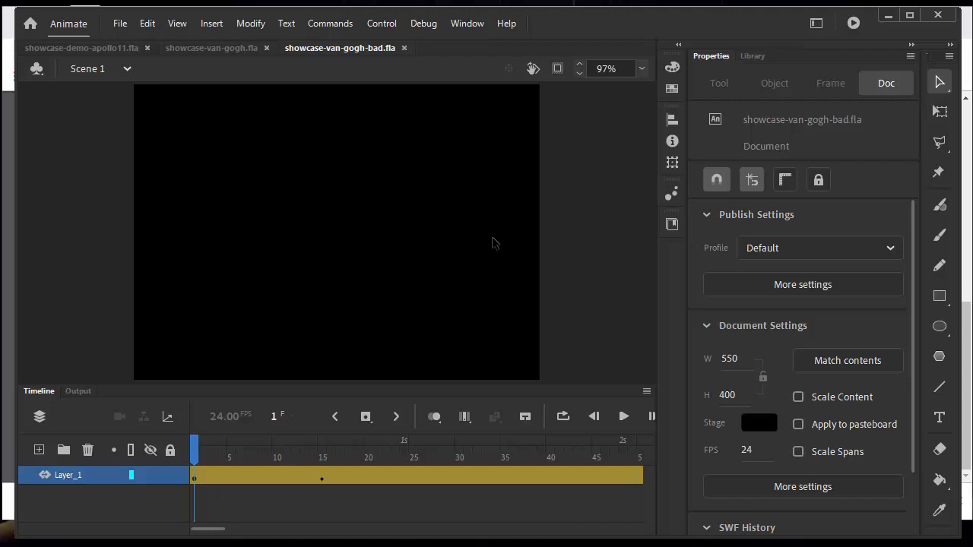
{"action": "mouse_move", "coordinate": [501, 225]}
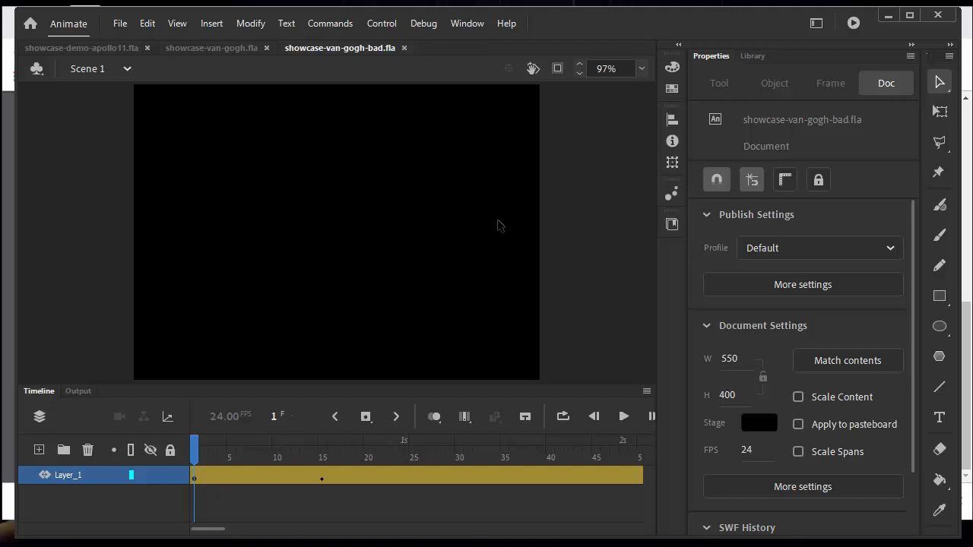
{"action": "mouse_move", "coordinate": [493, 228]}
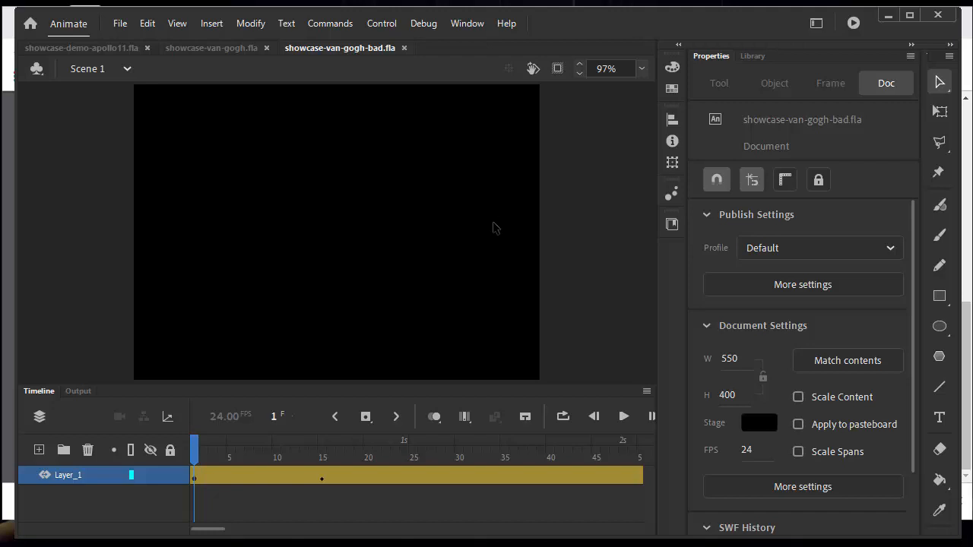
{"action": "left_click", "coordinate": [623, 417]}
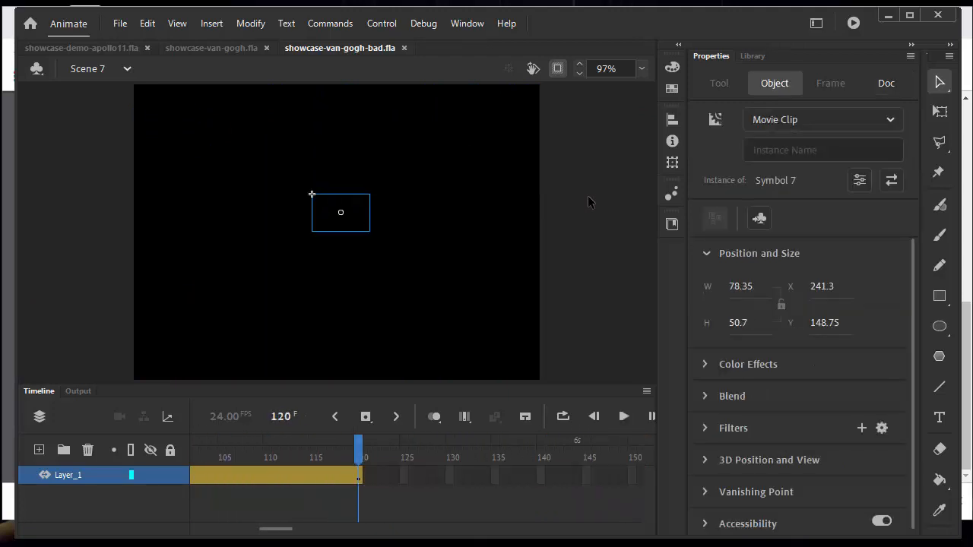
{"action": "mouse_move", "coordinate": [590, 211]}
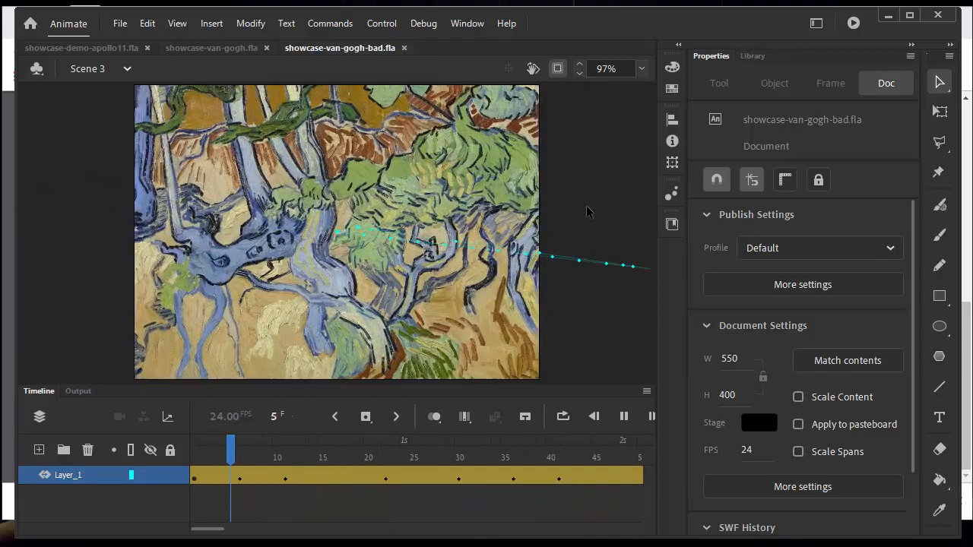
{"action": "left_click_drag", "start_coordinate": [231, 448], "coordinate": [221, 449]}
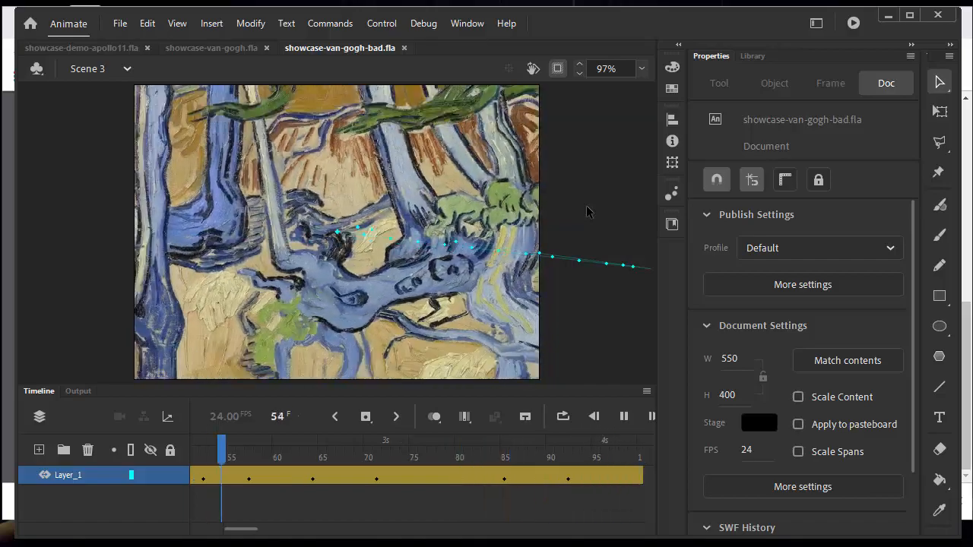